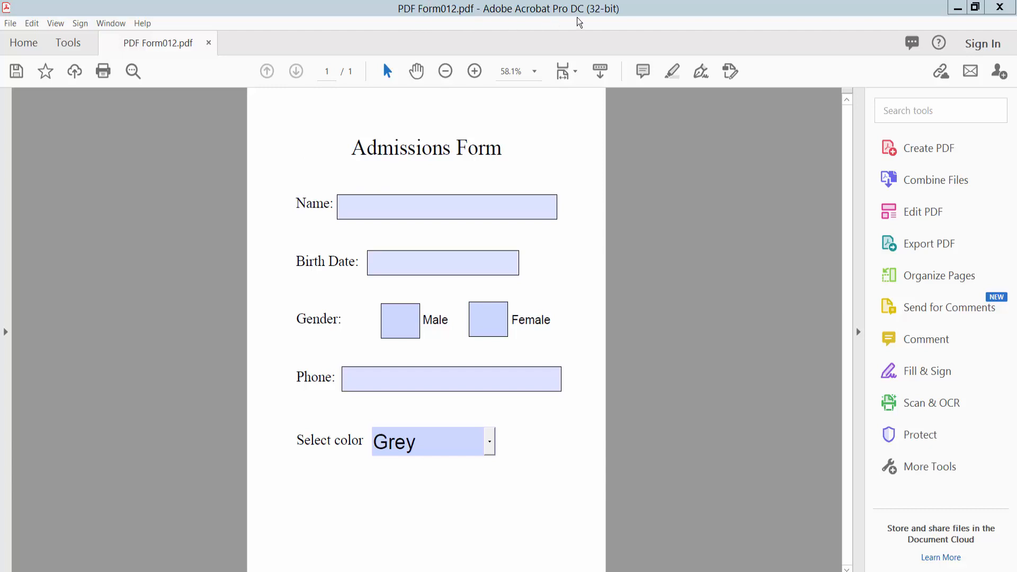
{"action": "mouse_move", "coordinate": [561, 305]}
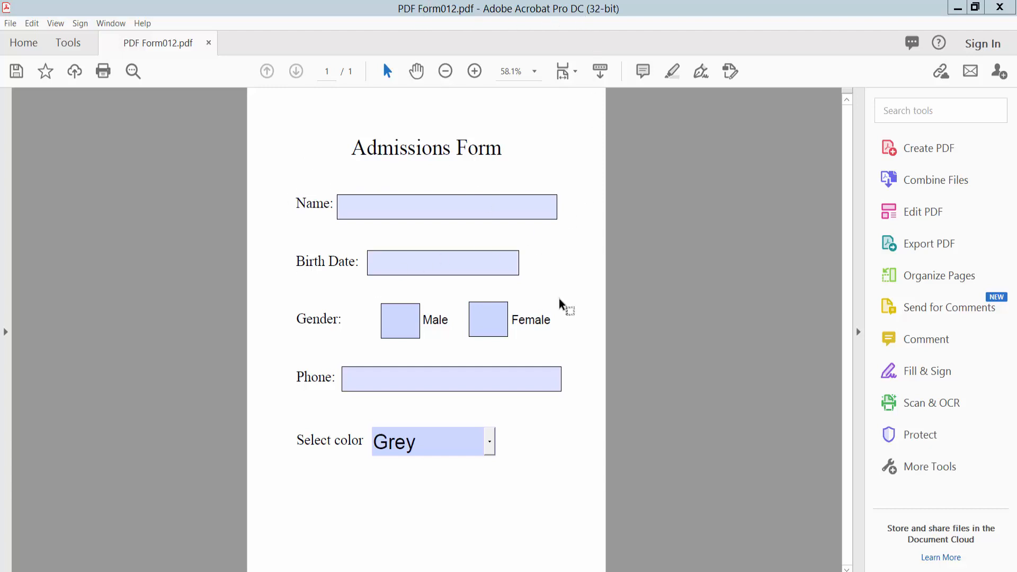
{"action": "mouse_move", "coordinate": [566, 355]}
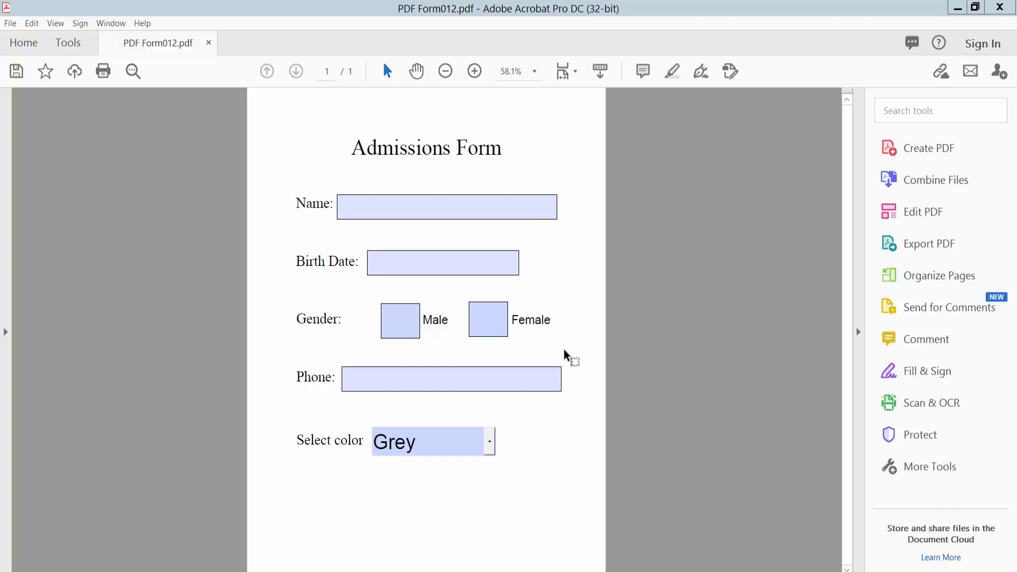
- Pick Yellow instead of Grey in the form's Select color dropdown
{"action": "left_click", "coordinate": [474, 71]}
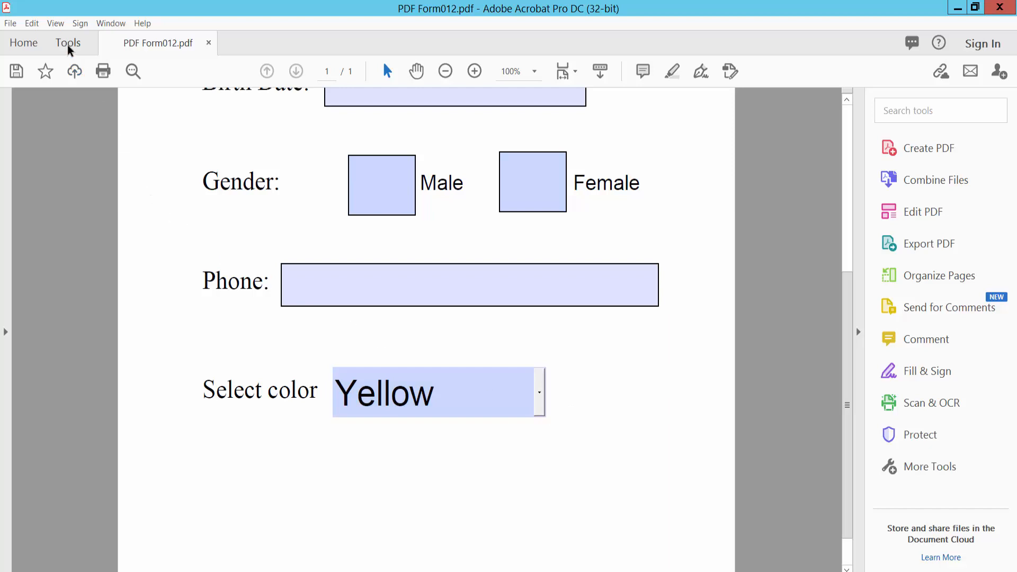
- Enter Prepare Form mode and open the Dropdown5 field's properties dialog
{"action": "left_click", "coordinate": [68, 43]}
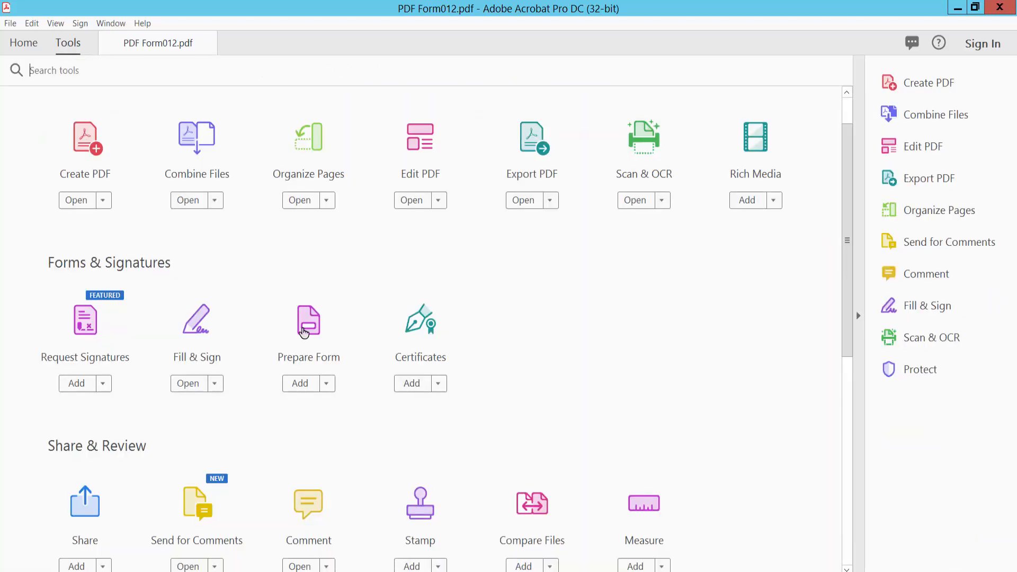
{"action": "left_click", "coordinate": [308, 324]}
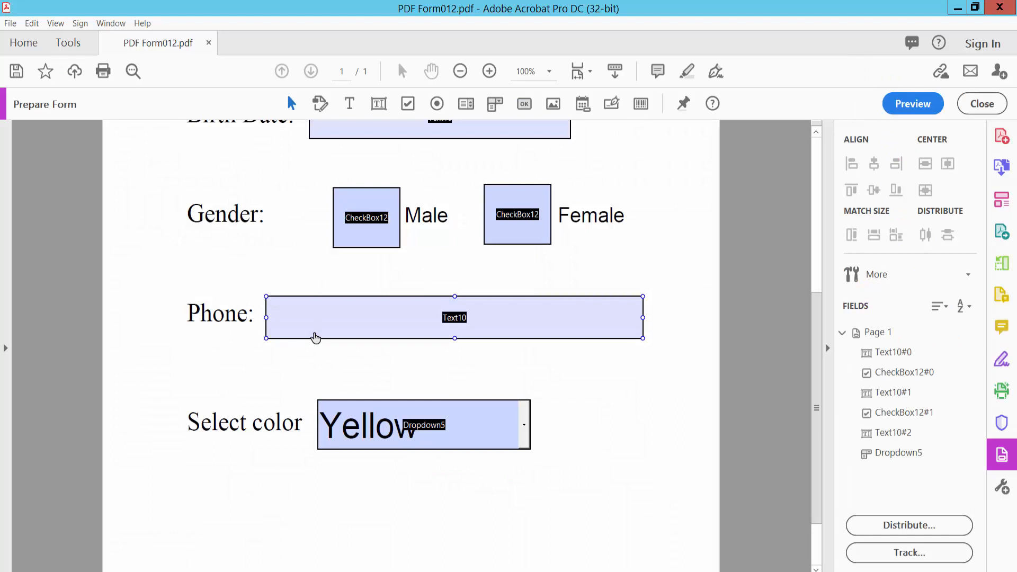
{"action": "left_click", "coordinate": [459, 71]}
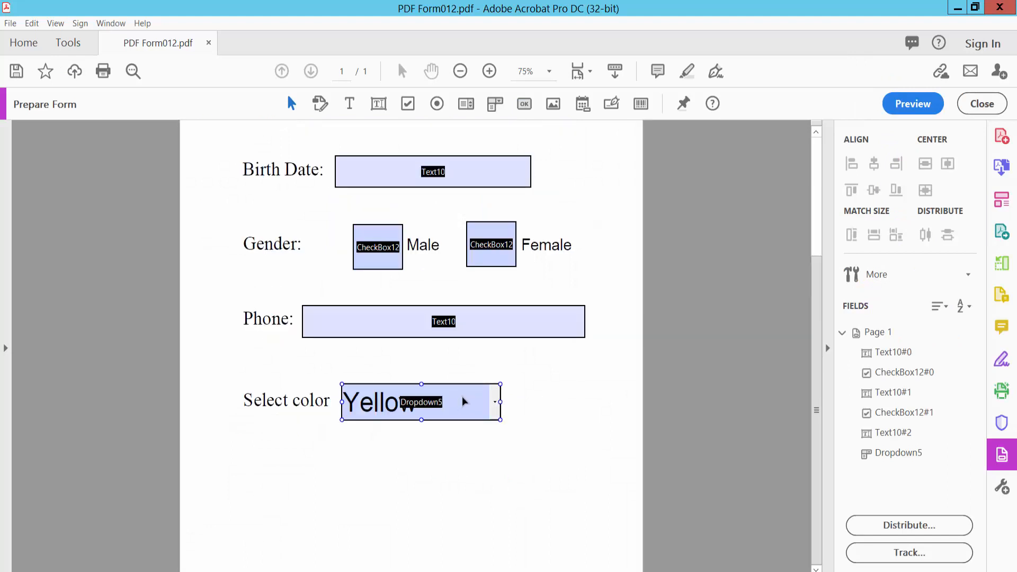
{"action": "double_click", "coordinate": [420, 402]}
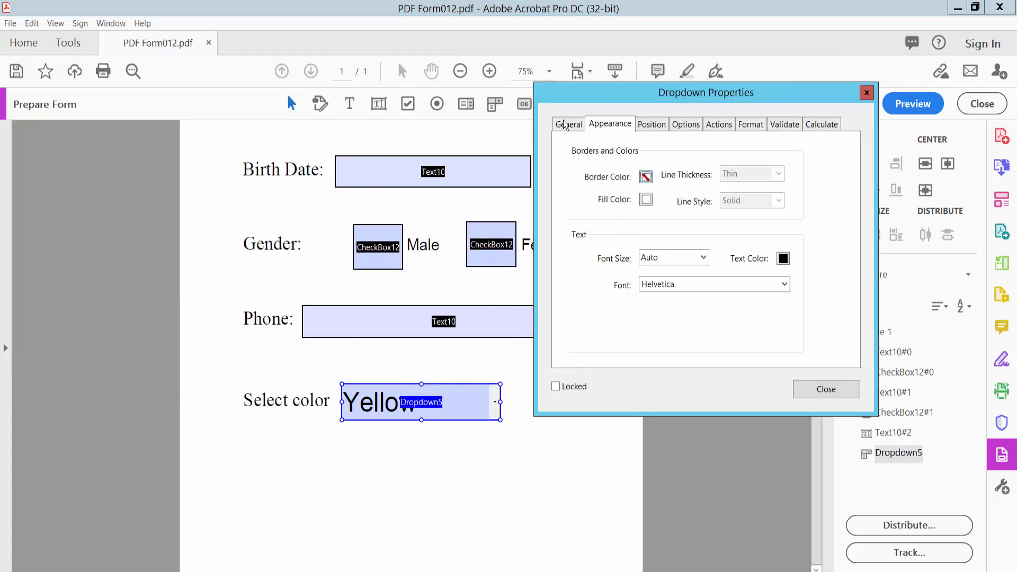
- In General, rename Dropdown5 to Dropdown and keep the field visible
{"action": "left_click", "coordinate": [568, 124]}
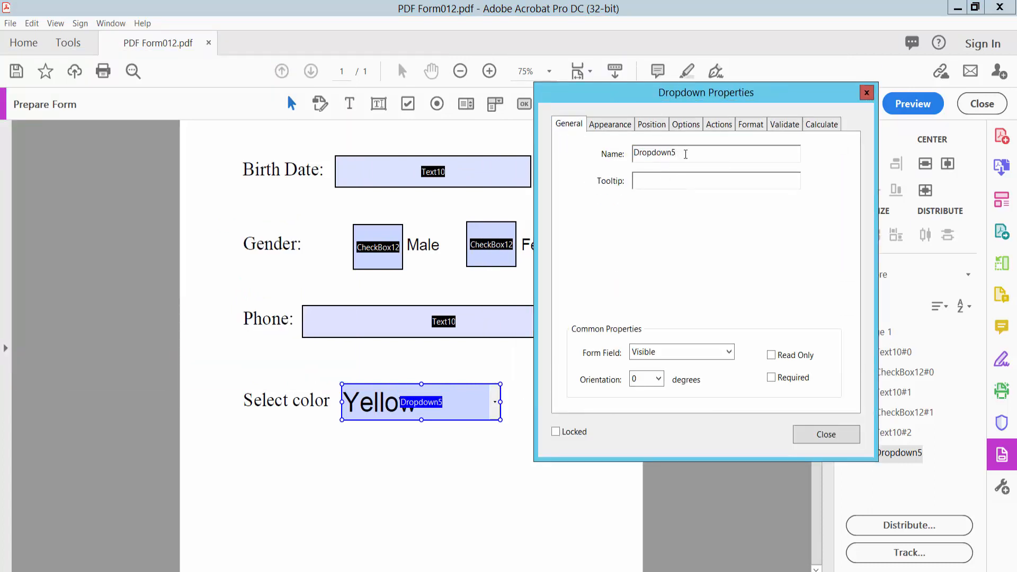
{"action": "key", "text": "Backspace"}
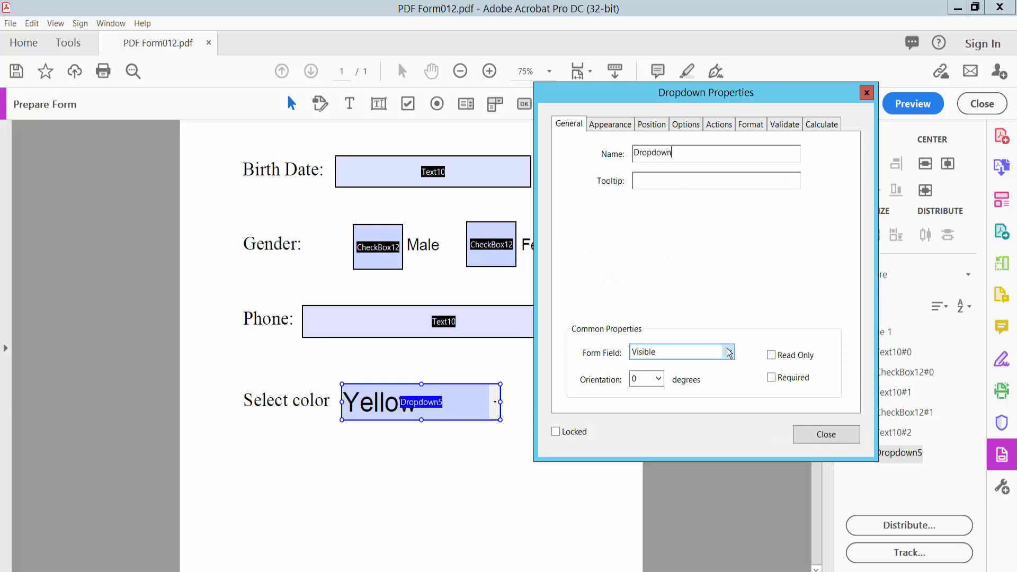
{"action": "left_click", "coordinate": [679, 352]}
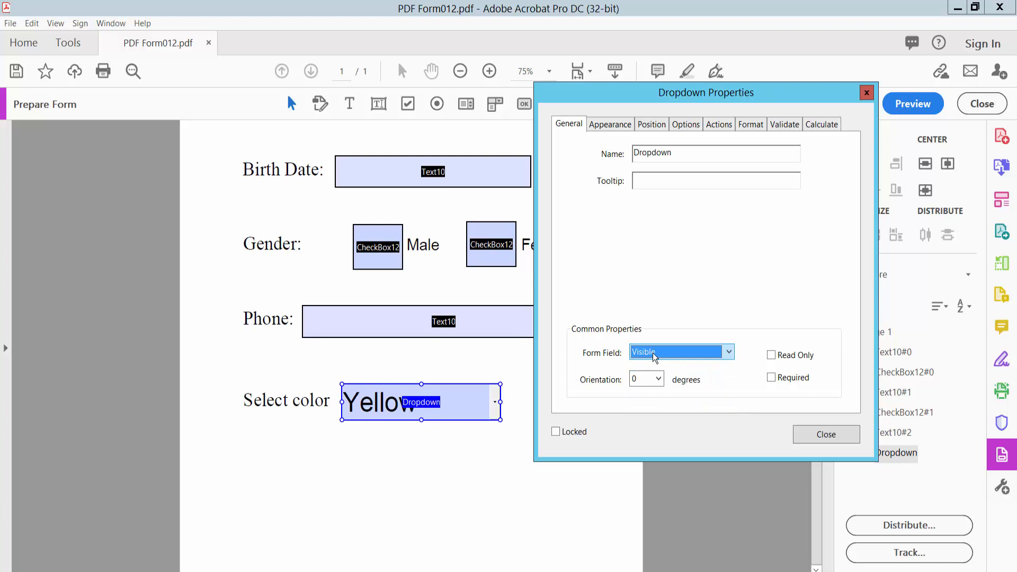
{"action": "left_click", "coordinate": [609, 123]}
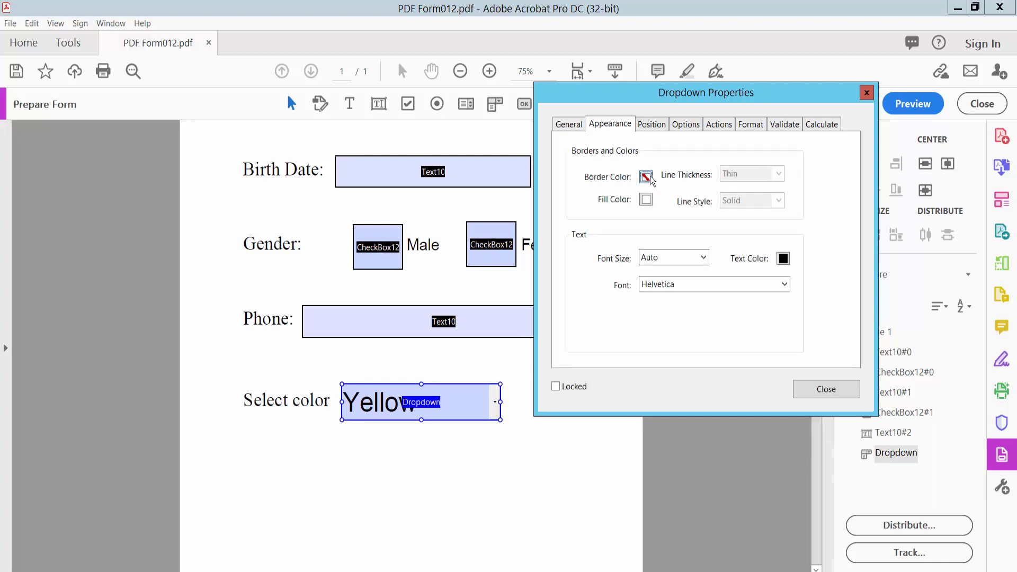
- Give the dropdown a pink thick border and red Times Bold-Italic text
{"action": "left_click", "coordinate": [645, 176]}
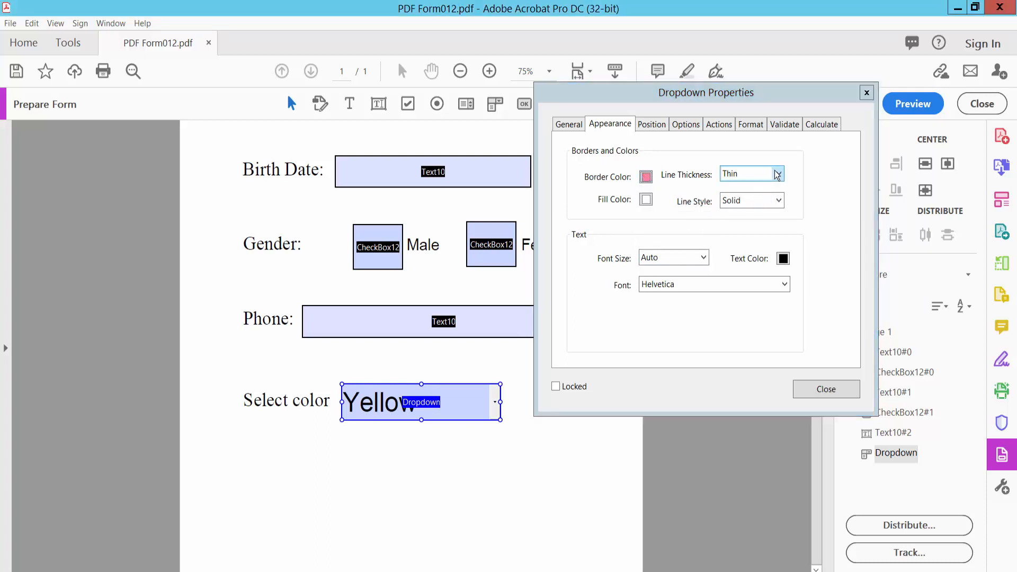
{"action": "left_click", "coordinate": [750, 174]}
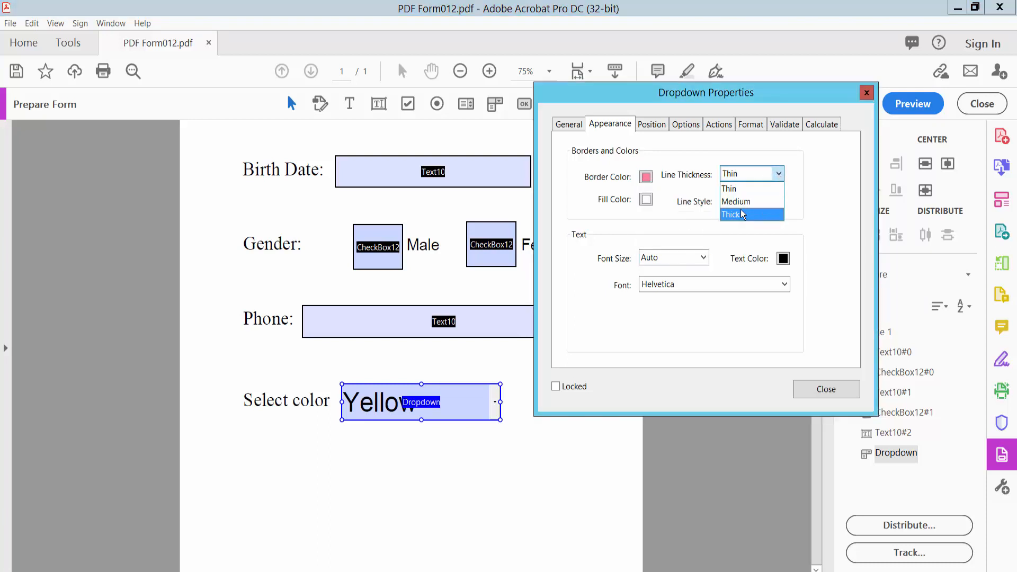
{"action": "left_click", "coordinate": [733, 214]}
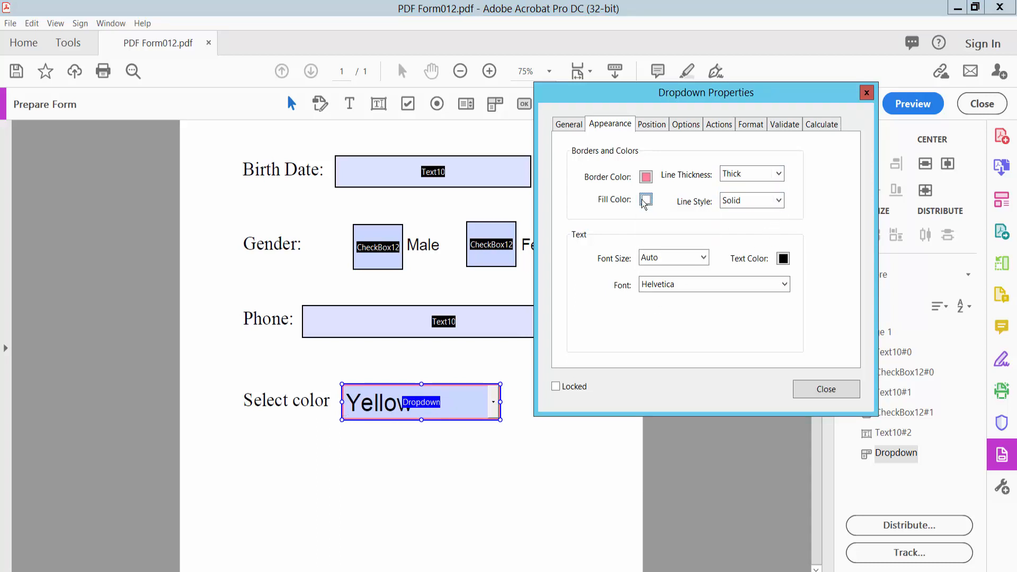
{"action": "left_click", "coordinate": [702, 257]}
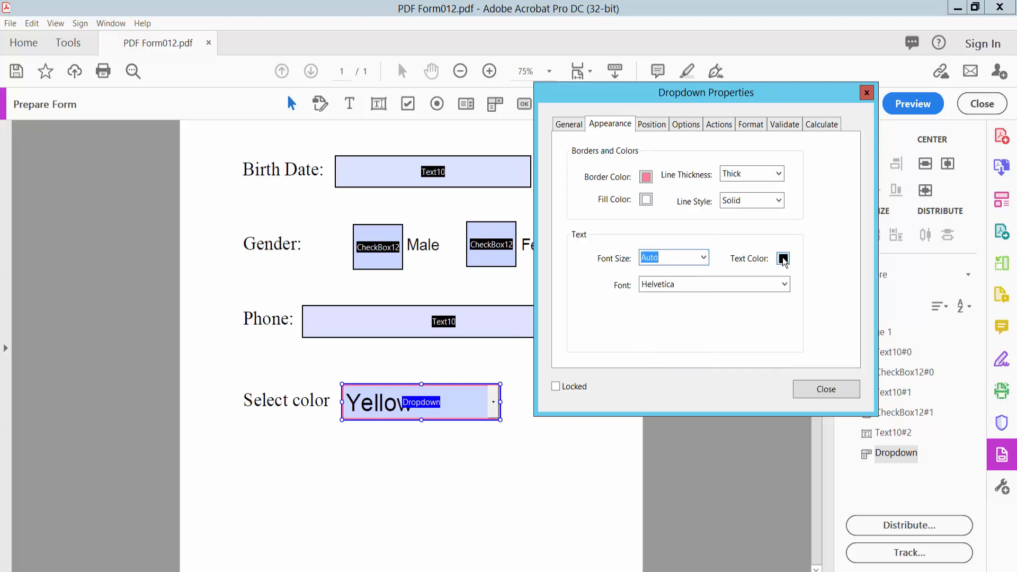
{"action": "left_click", "coordinate": [782, 258]}
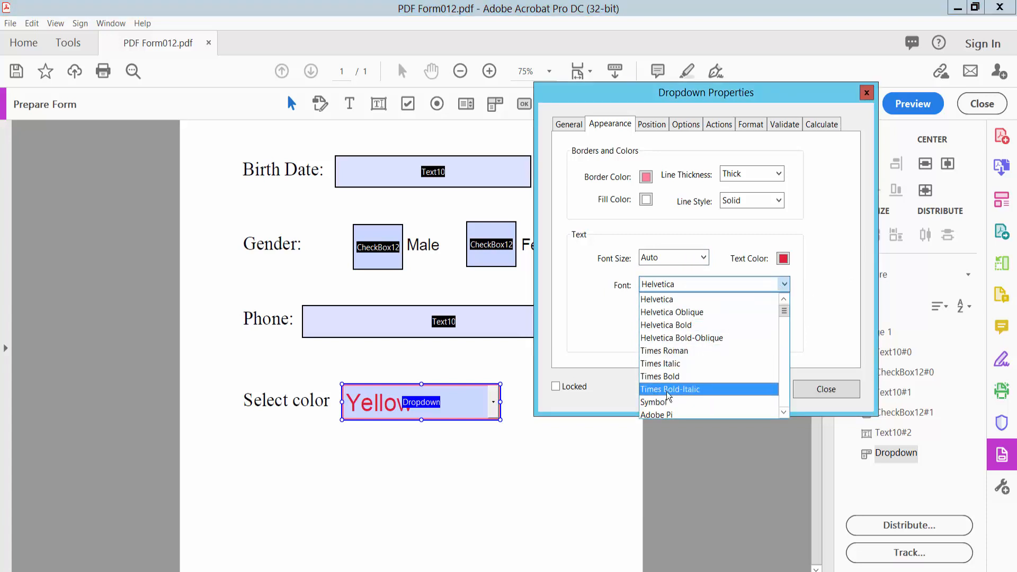
{"action": "left_click", "coordinate": [669, 389]}
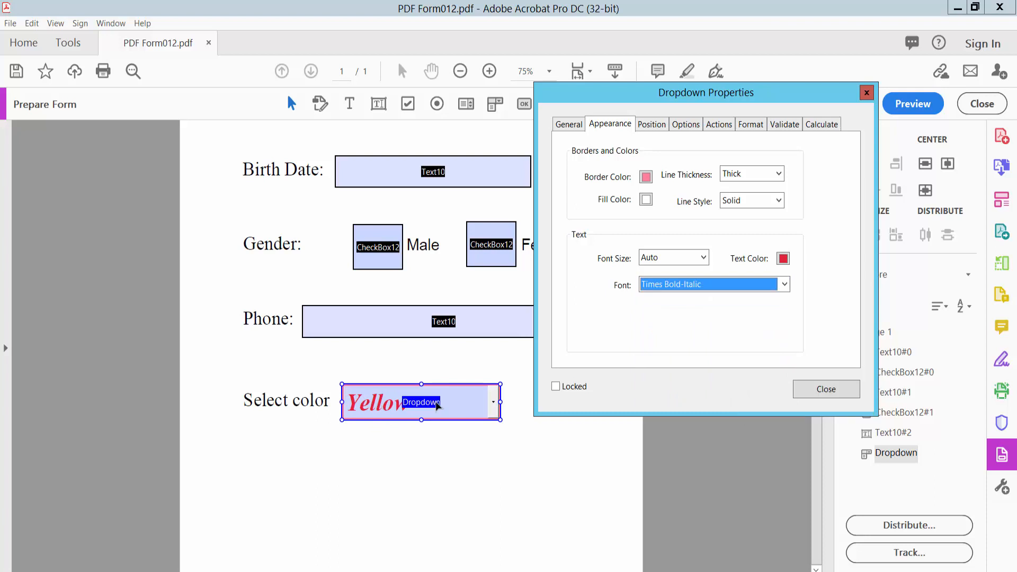
- Look through the Actions and Format tabs, then show the Options item list
{"action": "left_click", "coordinate": [719, 124]}
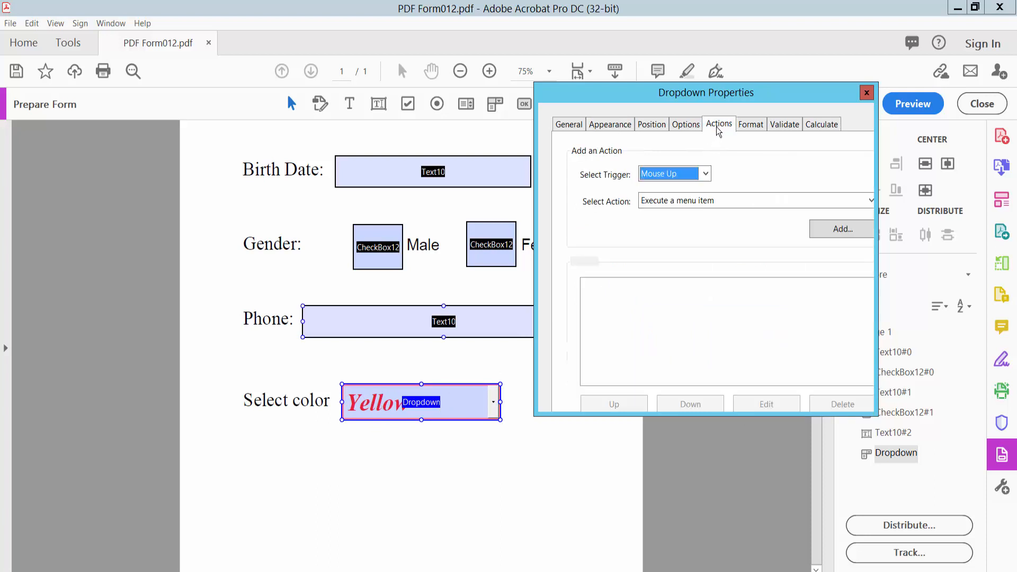
{"action": "left_click", "coordinate": [751, 123]}
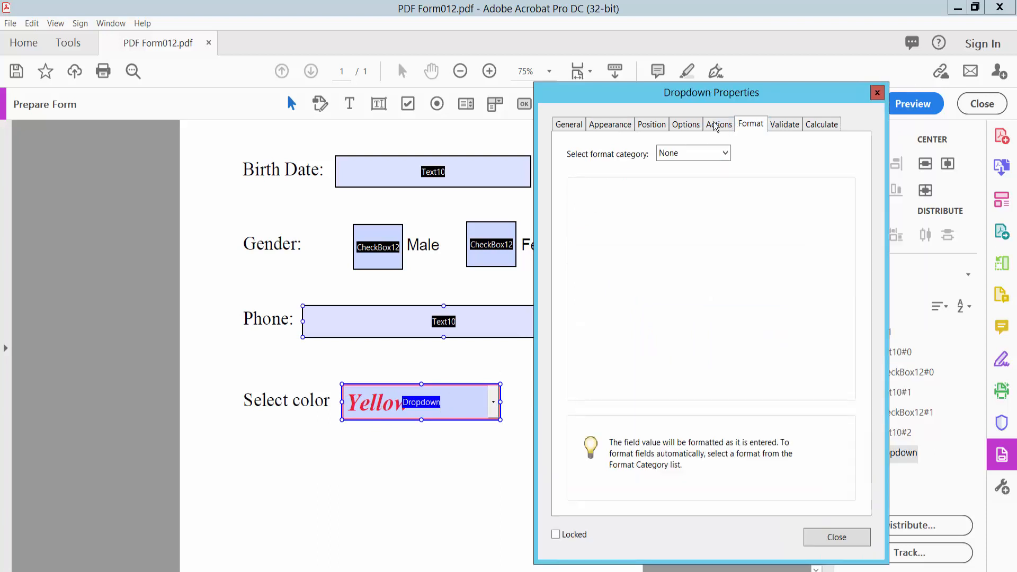
{"action": "left_click", "coordinate": [685, 124]}
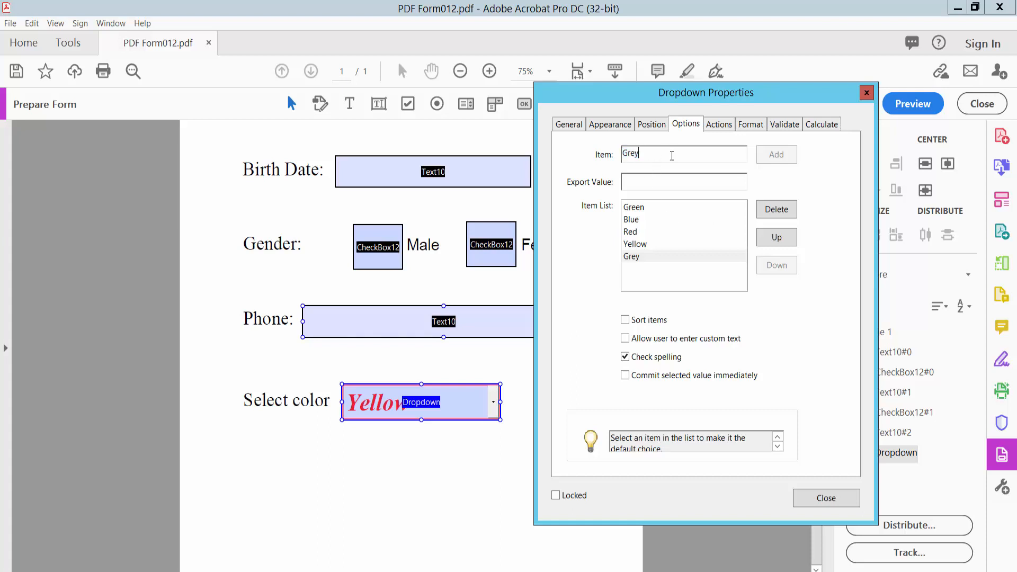
{"action": "mouse_move", "coordinate": [652, 241]}
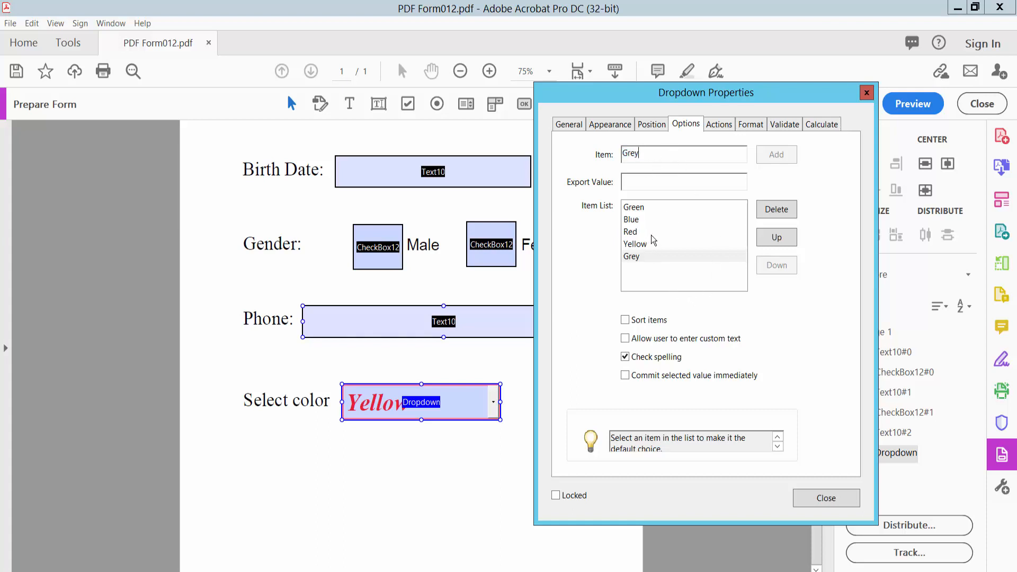
- Delete Grey, add Magenta, move Yellow up, then close Dropdown Properties
{"action": "left_click", "coordinate": [630, 220]}
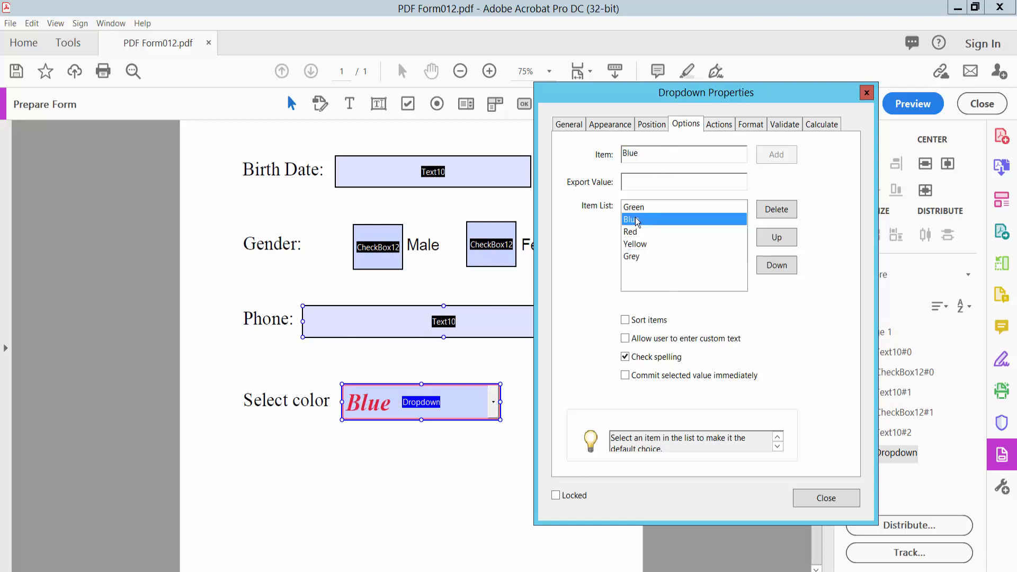
{"action": "left_click", "coordinate": [631, 256]}
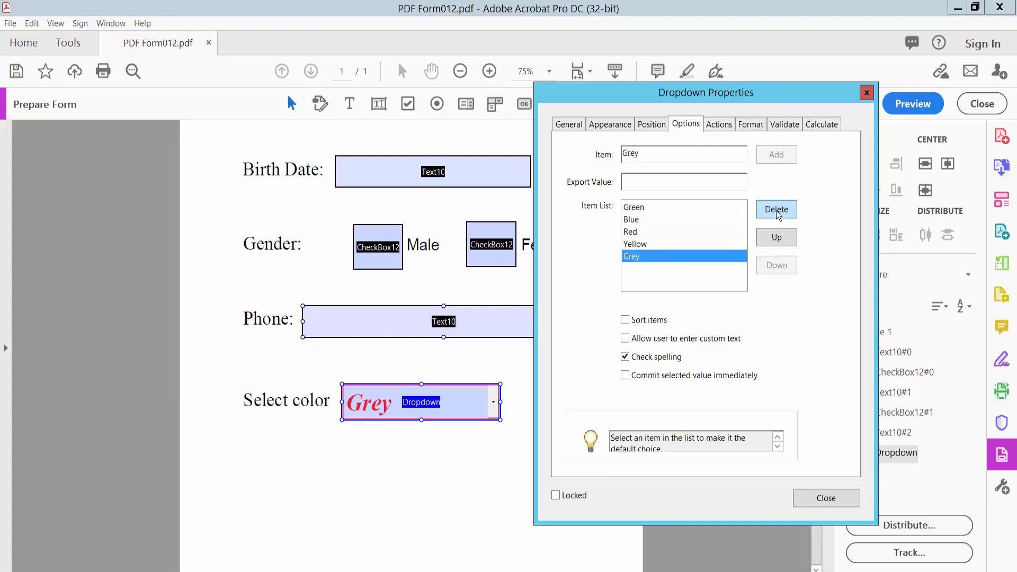
{"action": "left_click", "coordinate": [776, 208]}
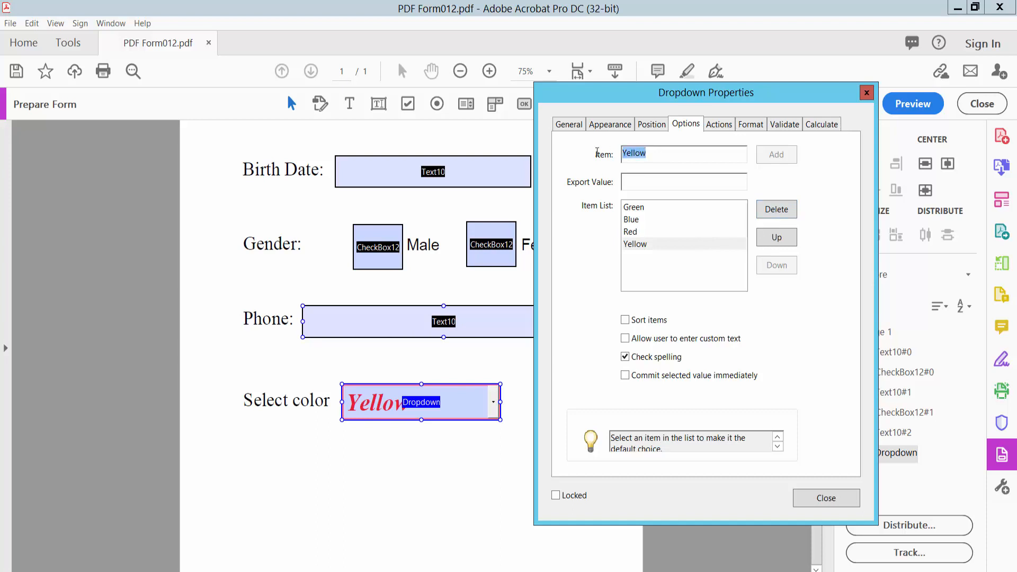
{"action": "type", "text": "Magenta"}
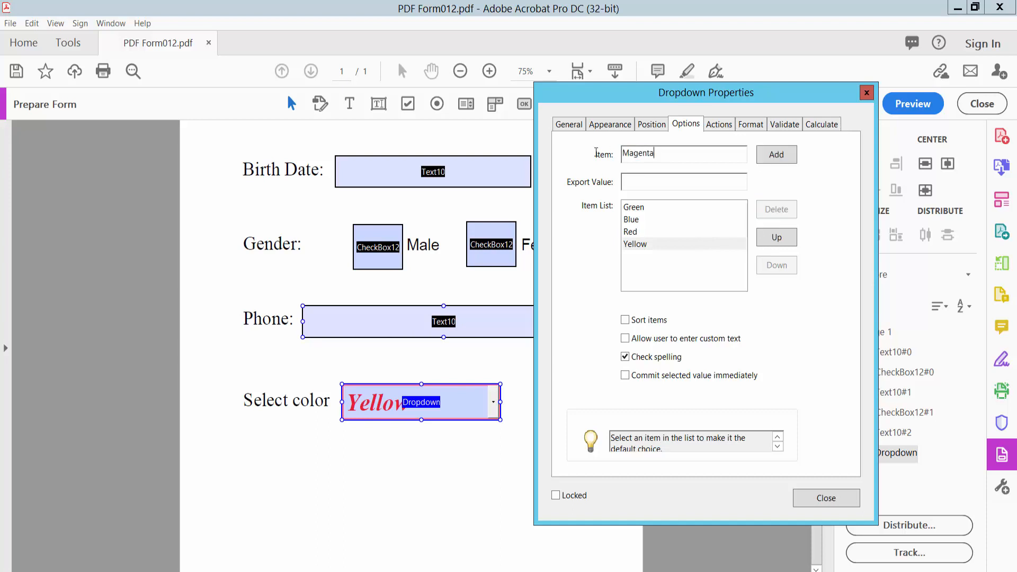
{"action": "left_click", "coordinate": [776, 155]}
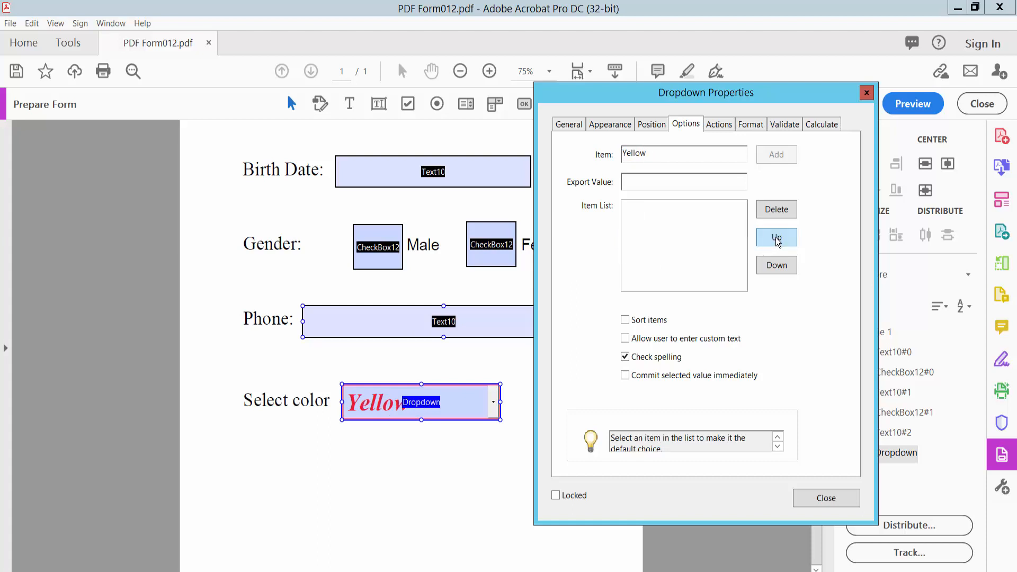
{"action": "left_click", "coordinate": [630, 219]}
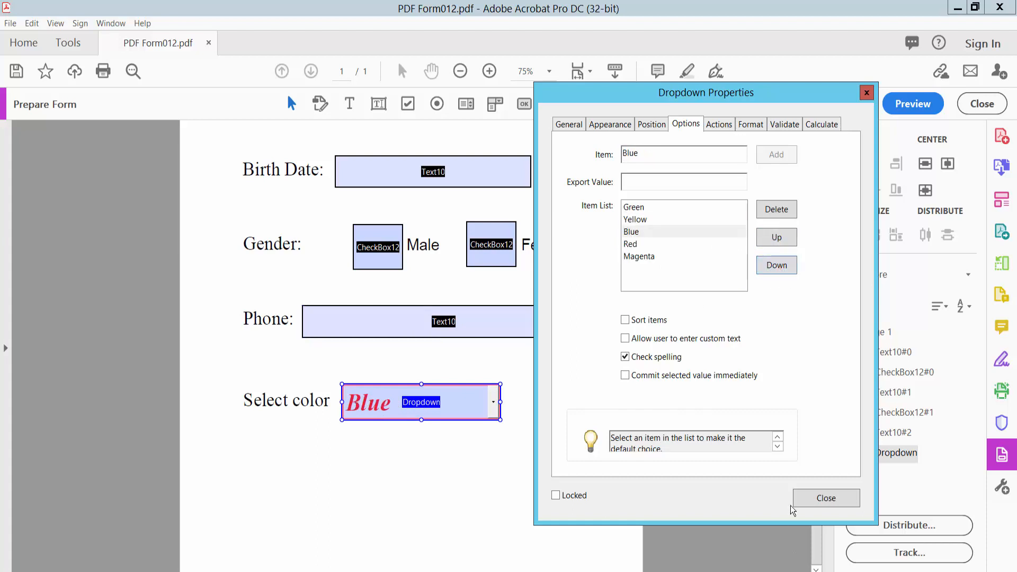
{"action": "left_click", "coordinate": [825, 497]}
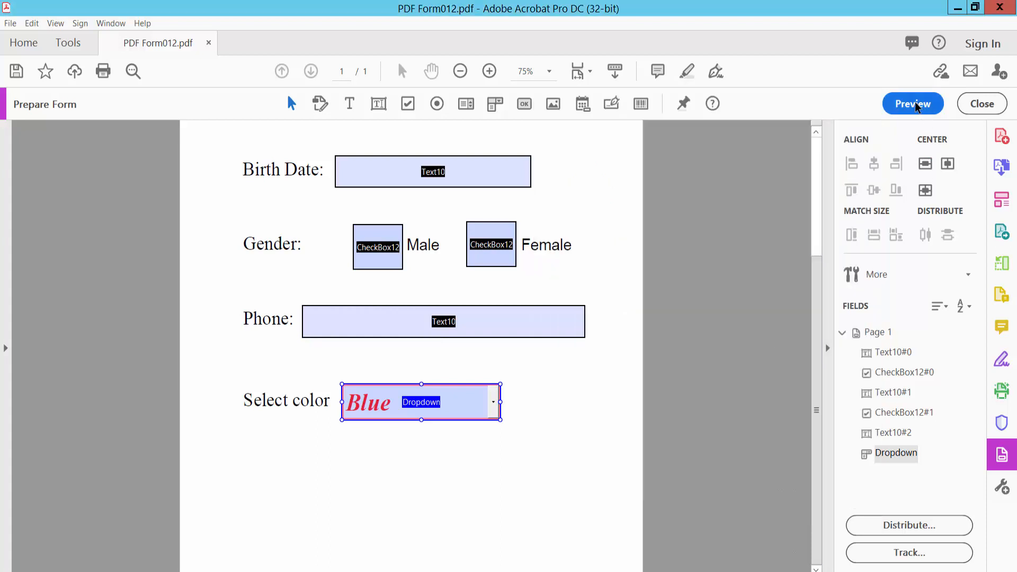
- Preview the form and choose Yellow from the color dropdown's list
{"action": "left_click", "coordinate": [912, 104]}
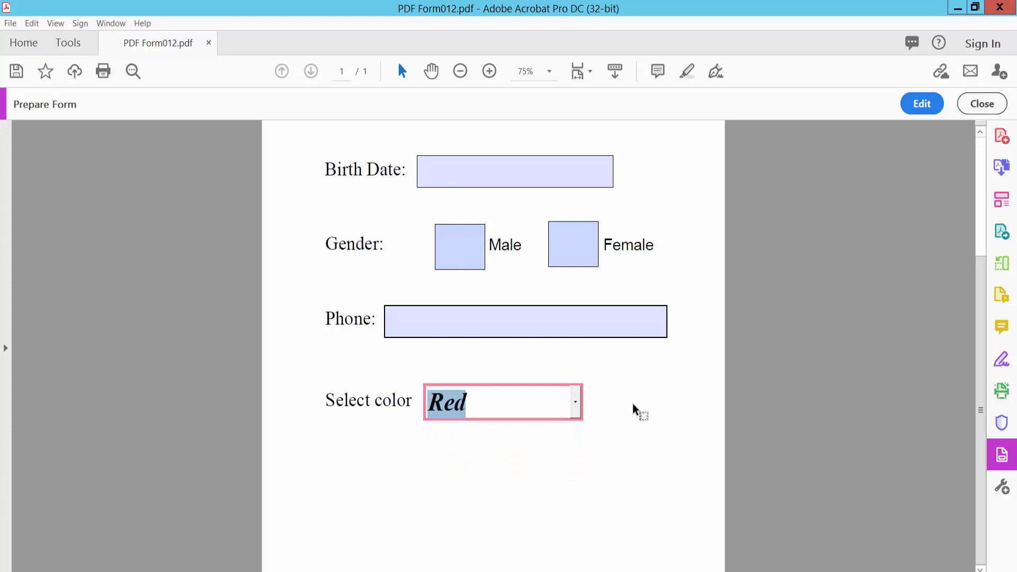
{"action": "left_click", "coordinate": [573, 402]}
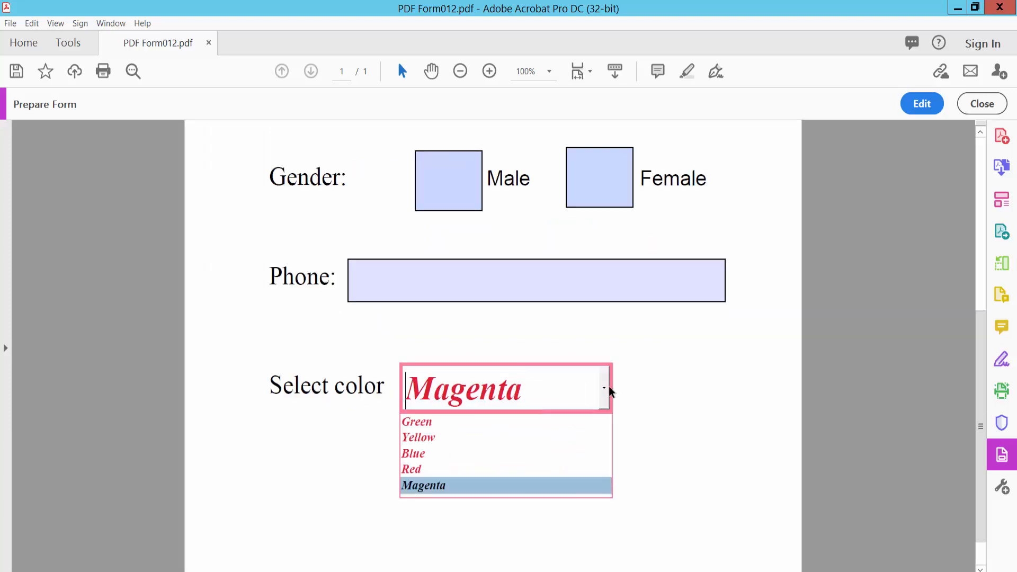
{"action": "left_click", "coordinate": [419, 437]}
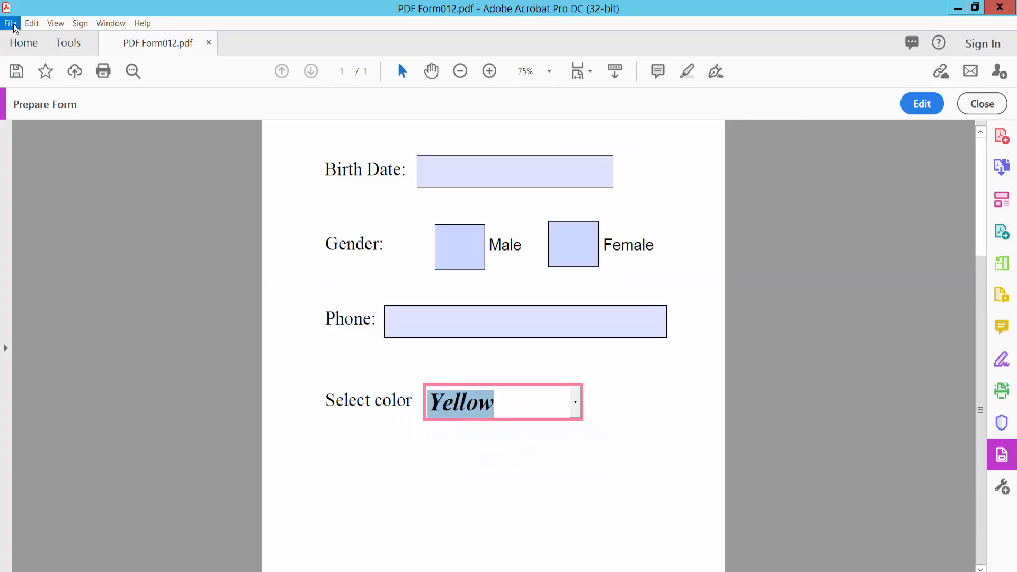
- Save As PDF Form012, choosing the Documents folder
{"action": "left_click", "coordinate": [9, 22]}
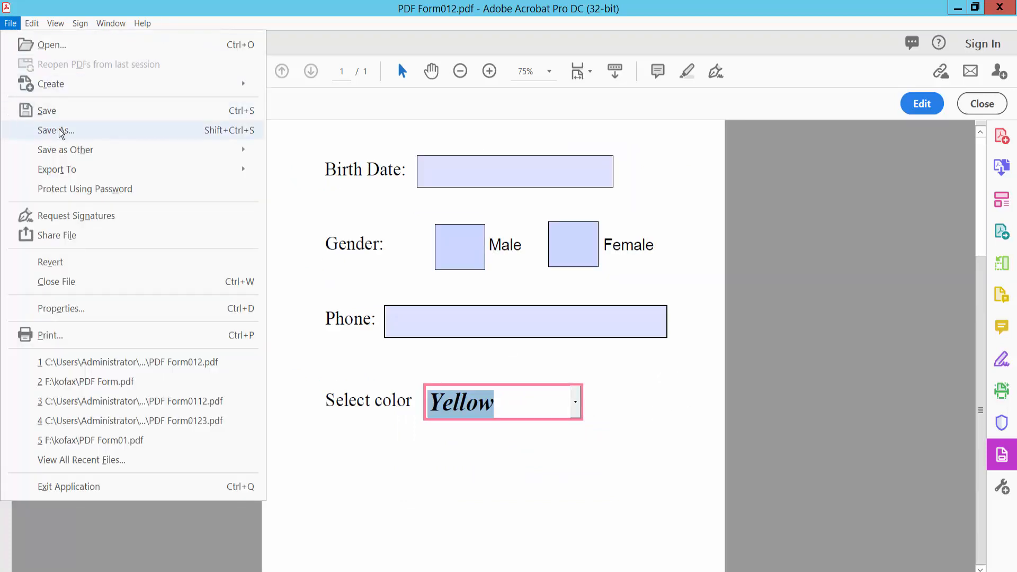
{"action": "left_click", "coordinate": [55, 130]}
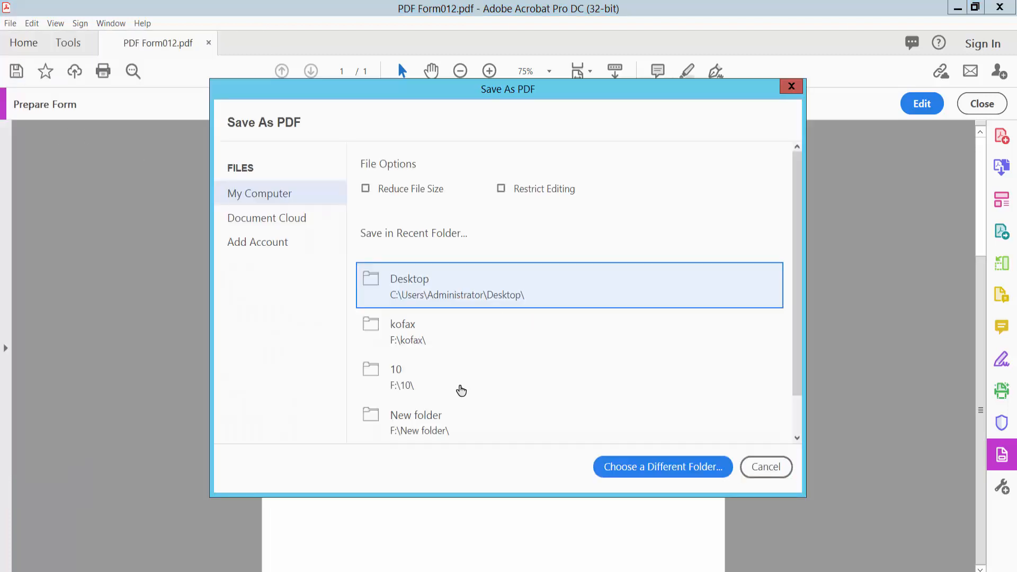
{"action": "left_click", "coordinate": [662, 466]}
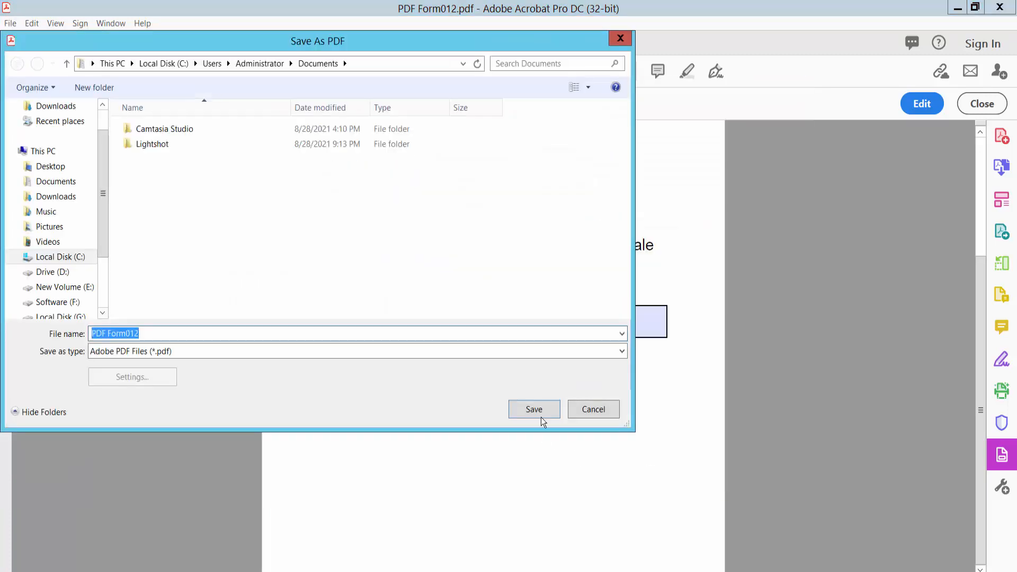
{"action": "left_click", "coordinate": [533, 409]}
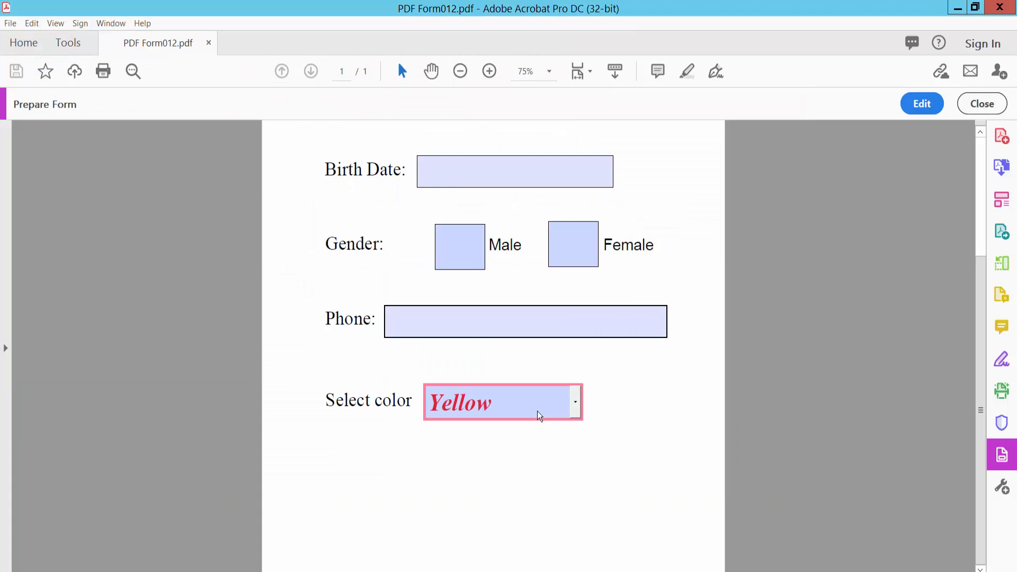